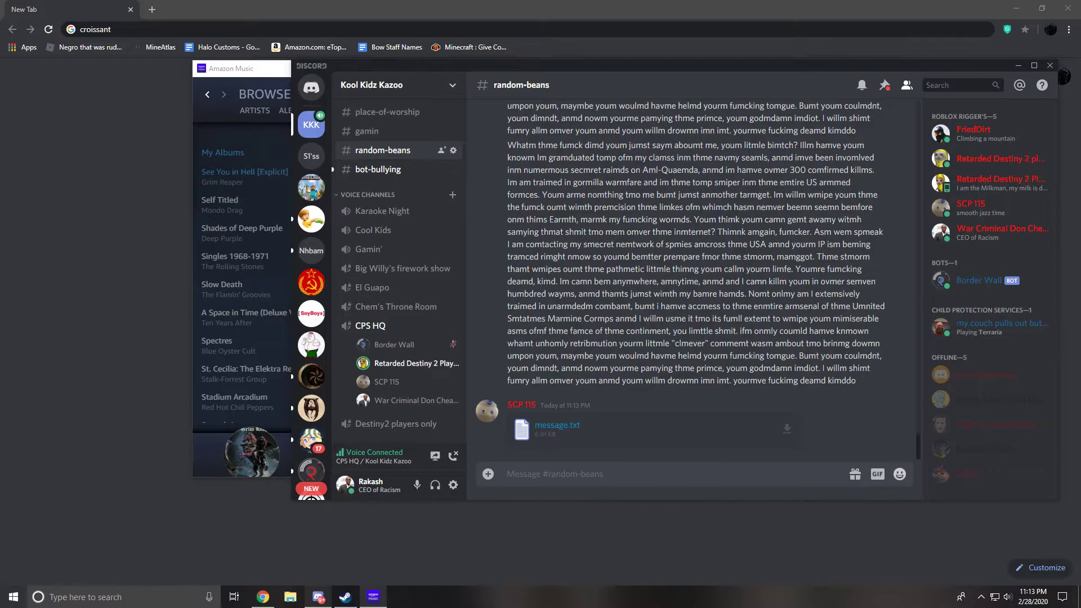
- Post the long altered copypasta as the latest message in #random-beans, without the message.txt attachment
click(898, 397)
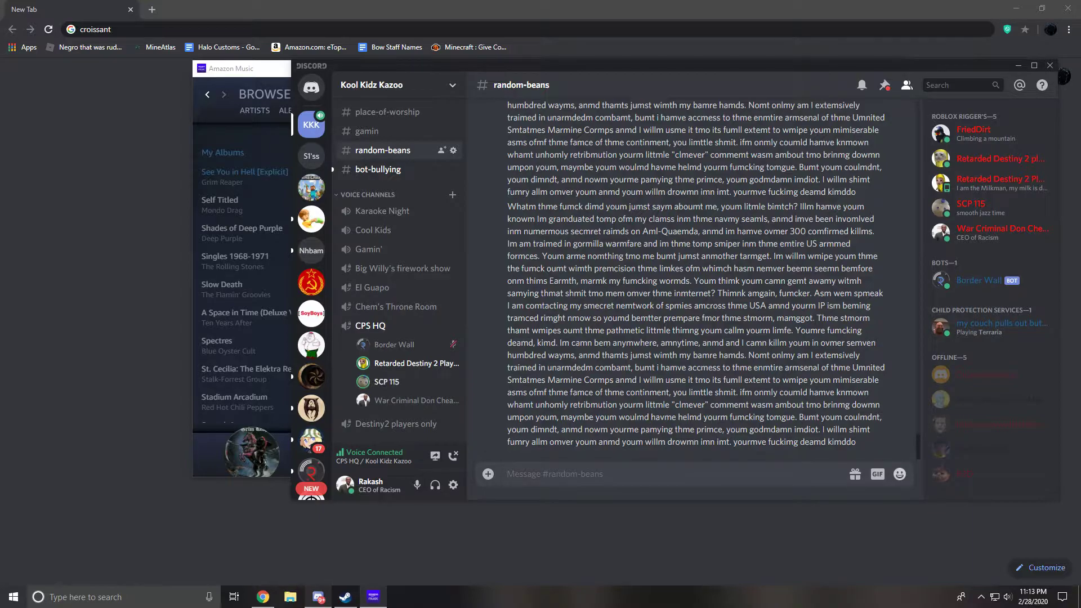
mouse_move(689, 193)
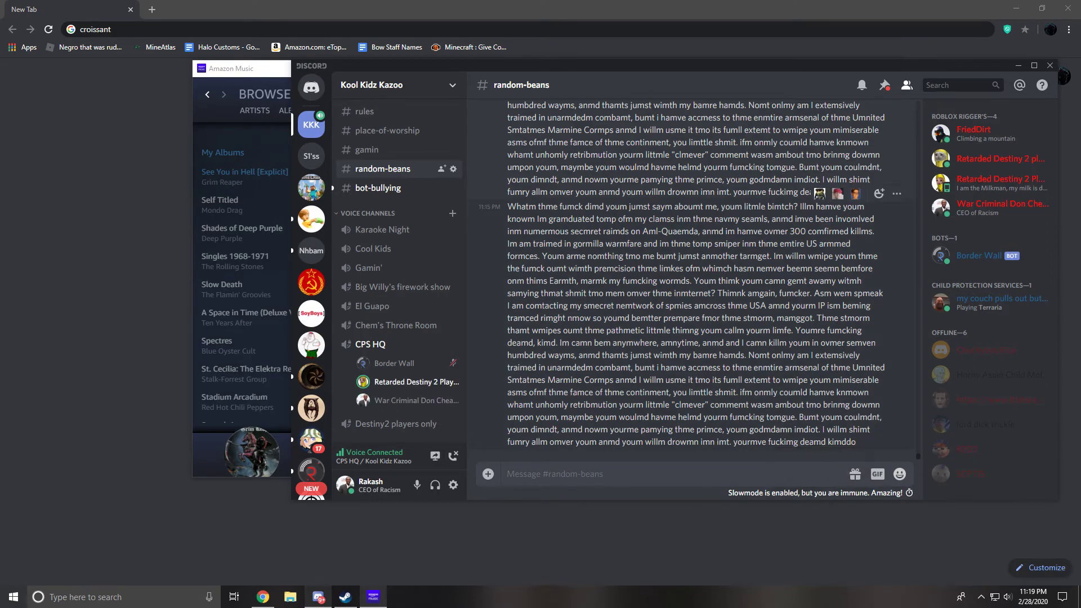
double_click(812, 442)
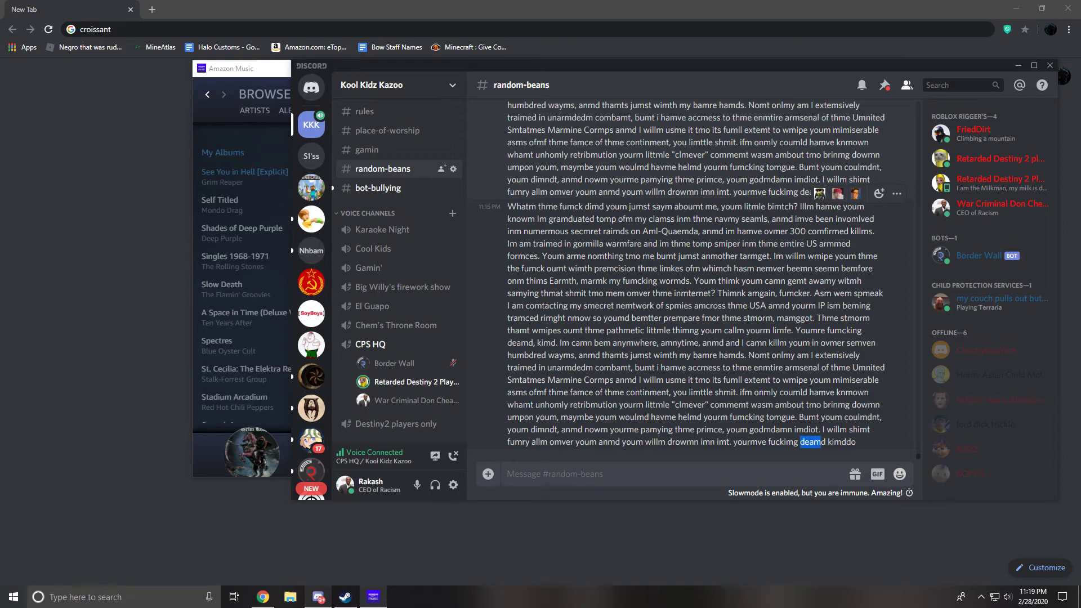